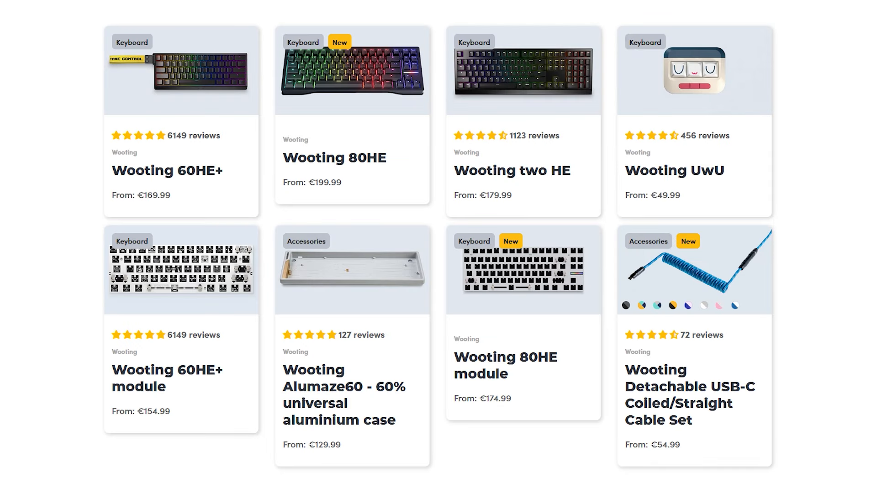
{"action": "scroll", "scroll_direction": "down", "scroll_amount": 3}
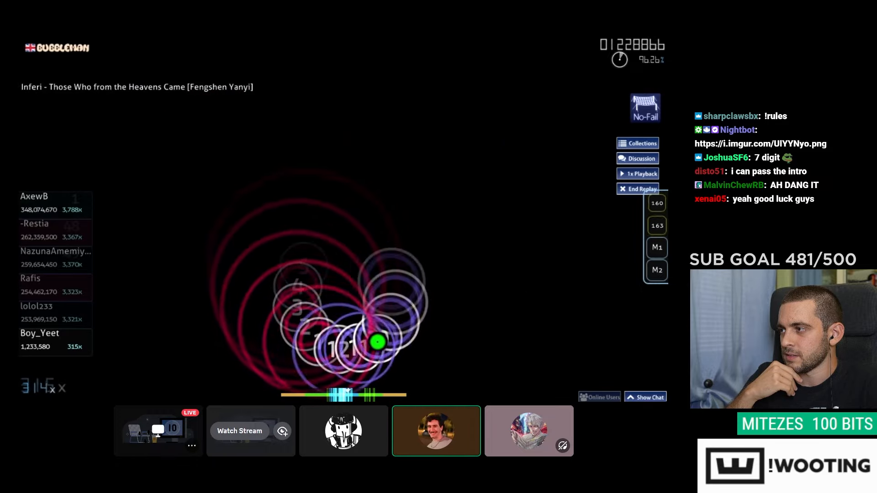
{"action": "left_click", "coordinate": [343, 430]}
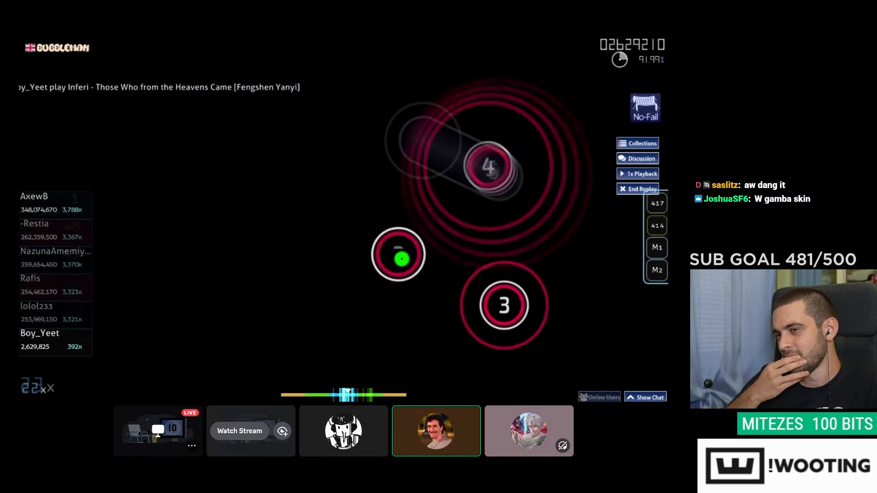
{"action": "left_click", "coordinate": [343, 430]}
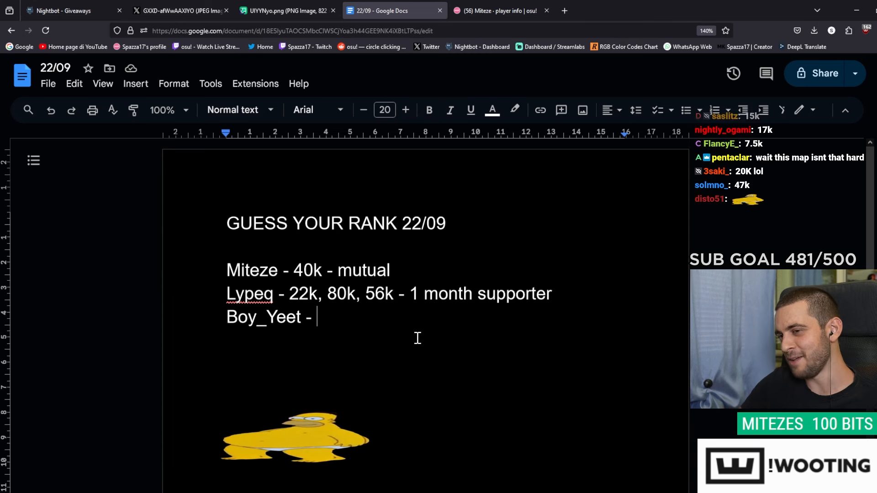
- Enter '9.7' on Boy_Yeet's line and switch to the osu! website tab
{"action": "type", "text": "9.7"}
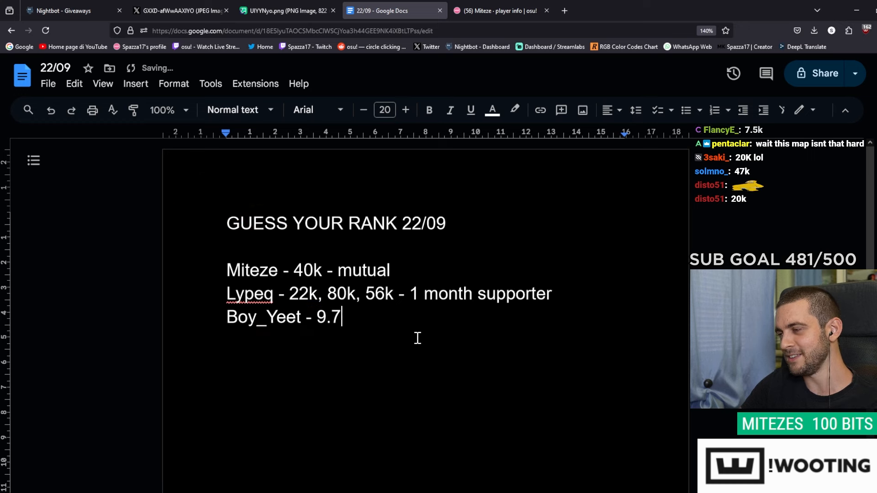
{"action": "left_click", "coordinate": [497, 11]}
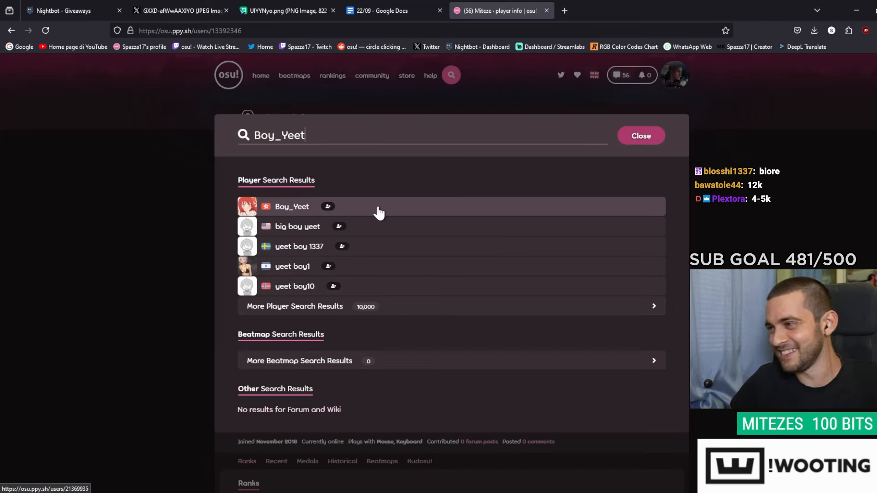
- View Boy_Yeet's osu! profile, scrolling to the #4,118 global rank and top plays
{"action": "left_click", "coordinate": [290, 206]}
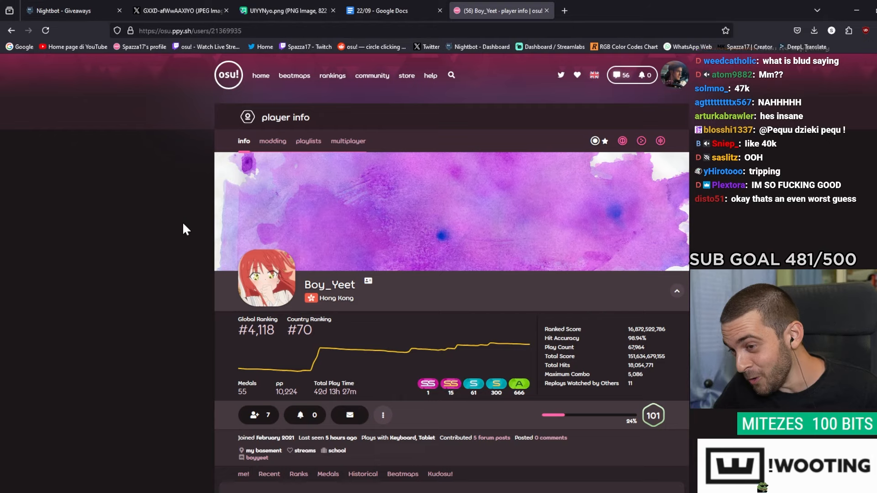
{"action": "scroll", "scroll_direction": "down", "scroll_amount": 3}
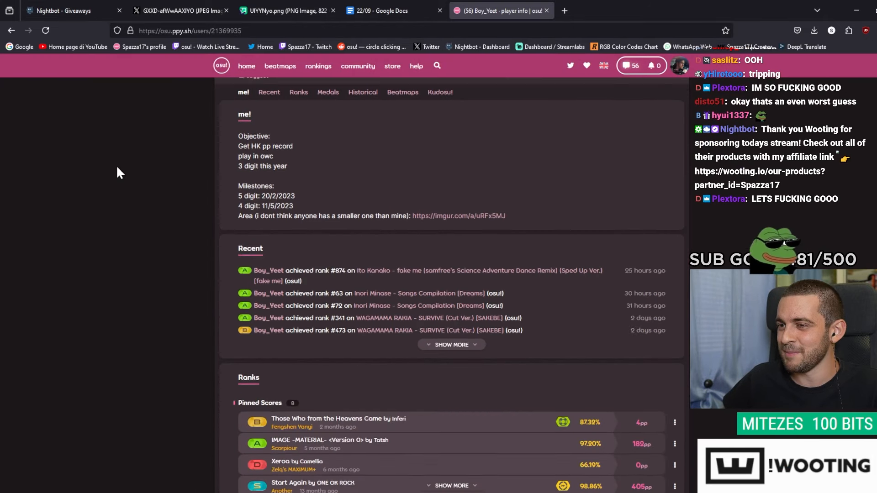
{"action": "scroll", "scroll_direction": "down", "scroll_amount": 3}
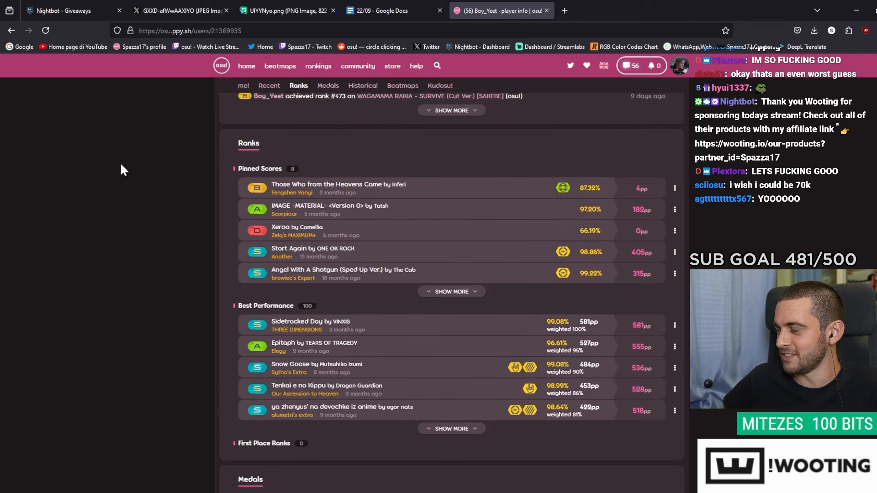
{"action": "scroll", "scroll_direction": "down", "scroll_amount": 3}
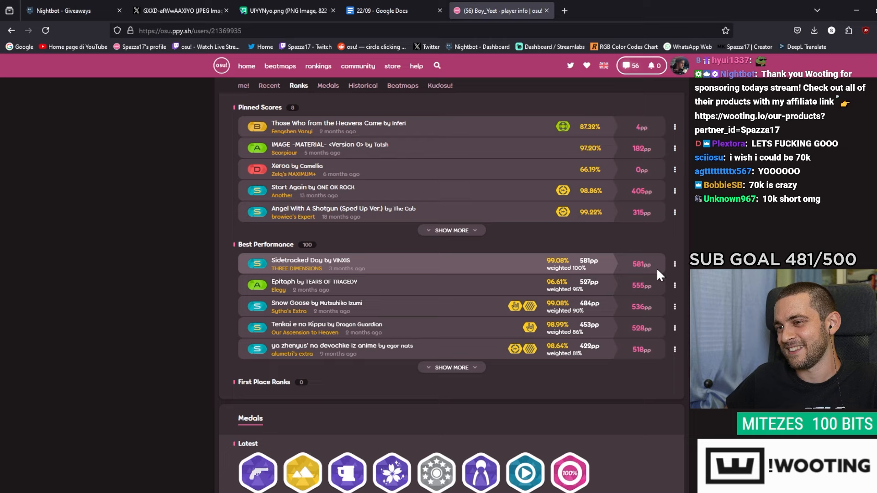
{"action": "scroll", "scroll_direction": "down", "scroll_amount": 3}
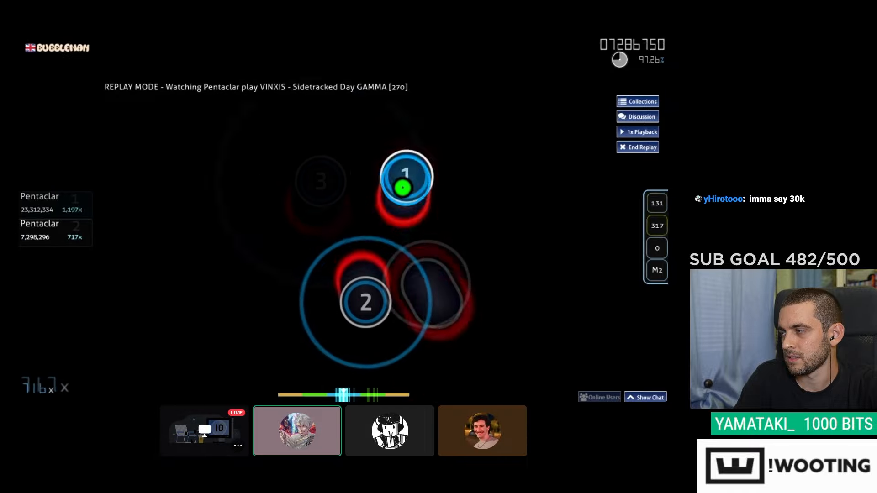
{"action": "left_click", "coordinate": [389, 431]}
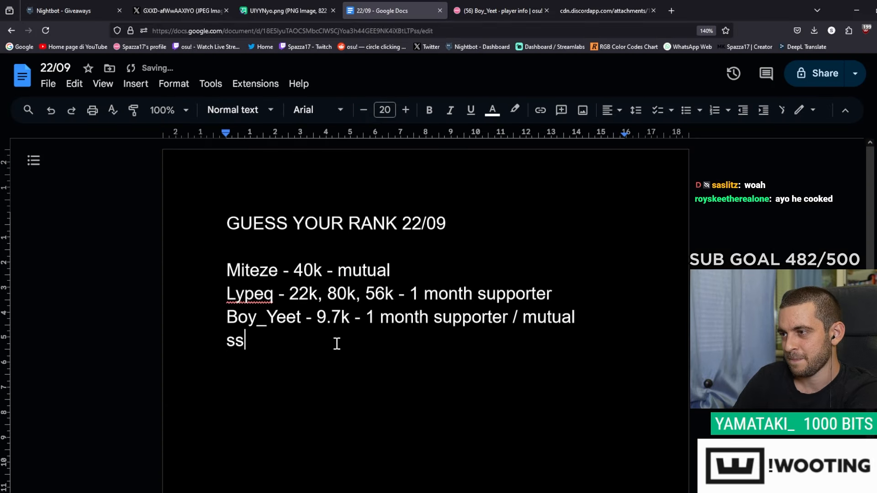
{"action": "left_click", "coordinate": [500, 10]}
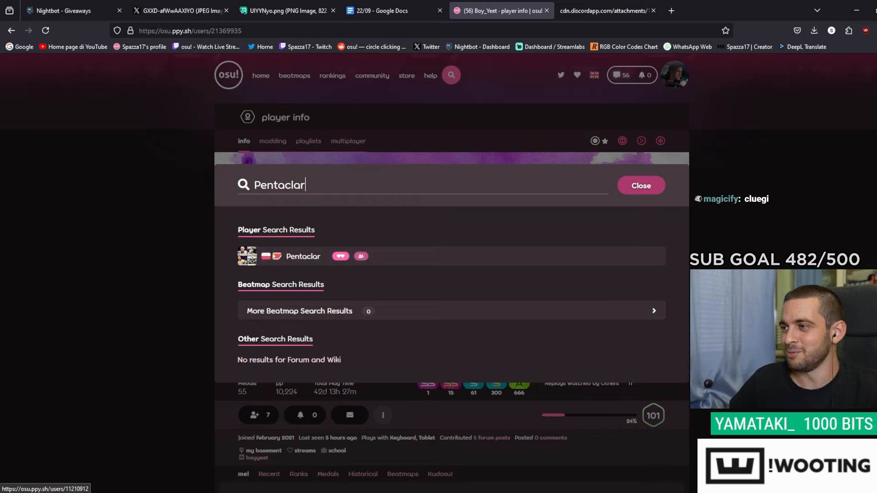
{"action": "mouse_move", "coordinate": [312, 263]}
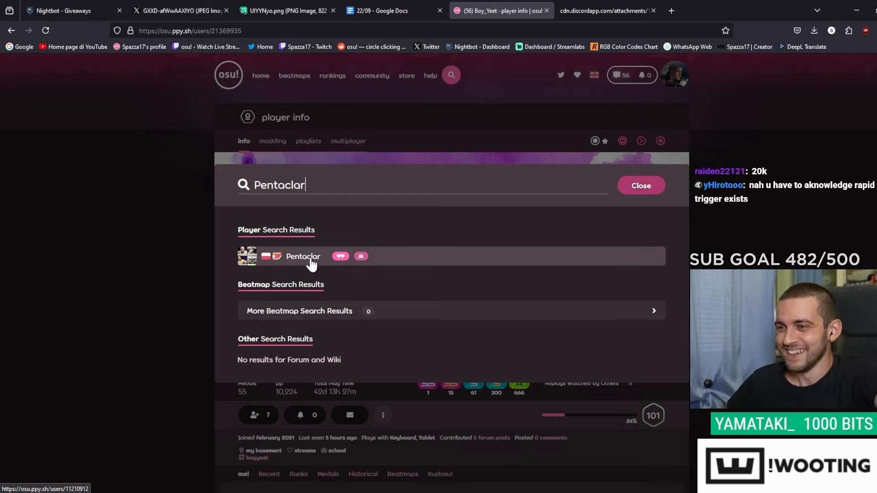
- View Pentaclar's #48,289 profile, return to the document and add '- 1 month'
{"action": "left_click", "coordinate": [302, 256]}
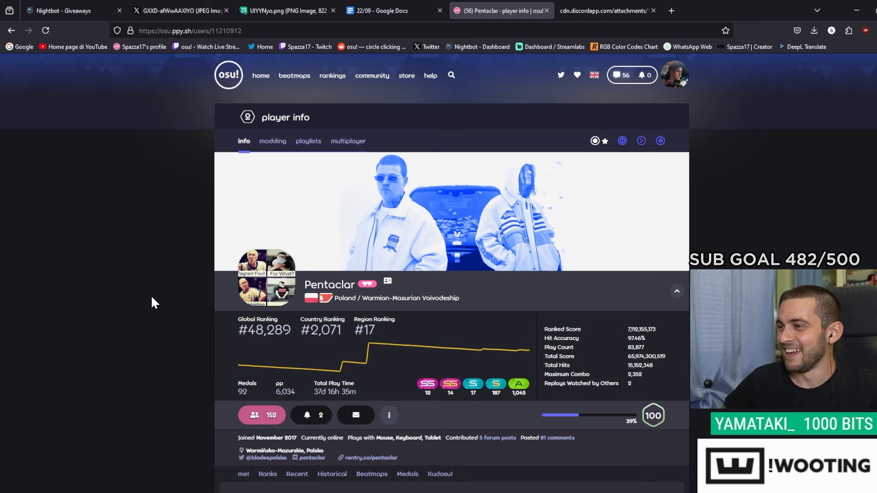
{"action": "mouse_move", "coordinate": [179, 297]}
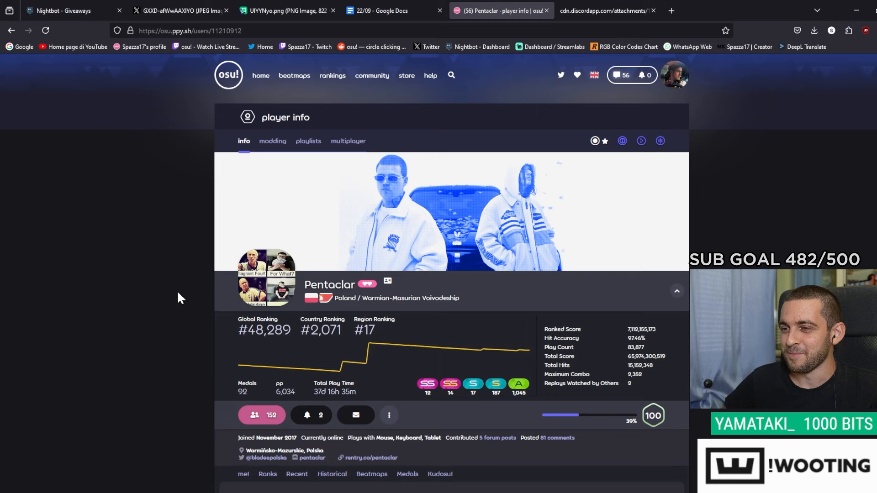
{"action": "left_click", "coordinate": [392, 10]}
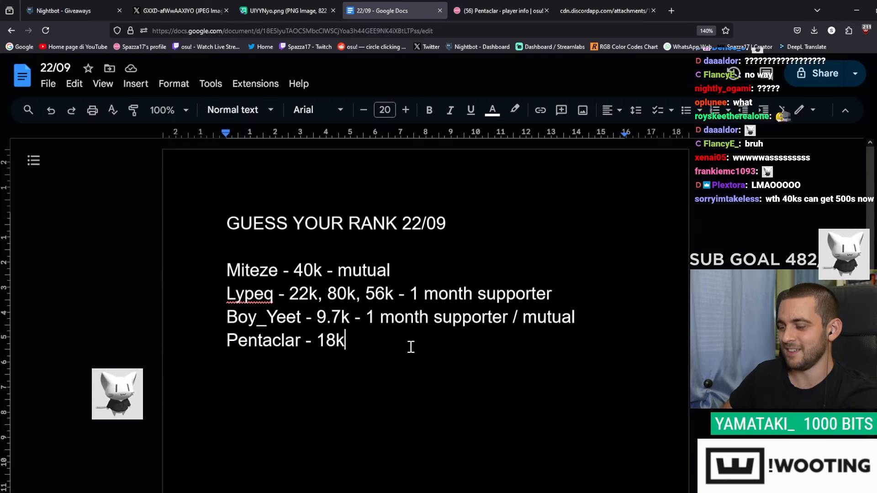
{"action": "type", "text": "- 1 month"}
{"action": "type", "text": "lAsura -"}
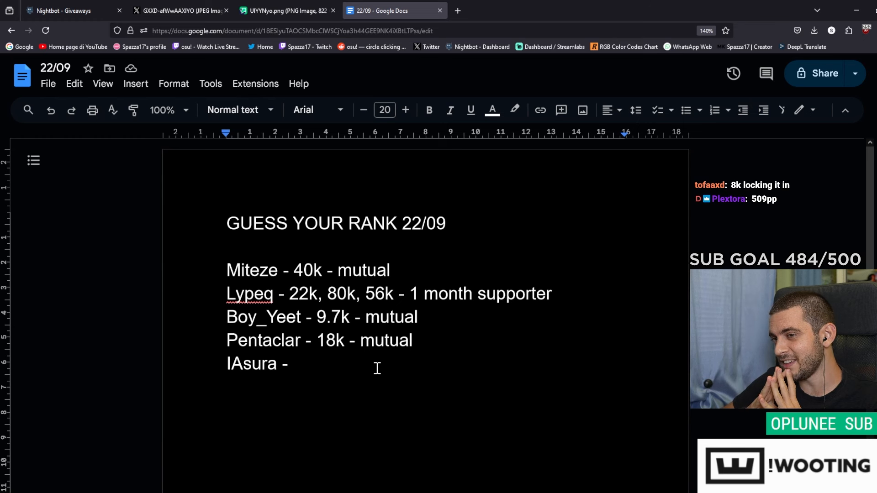
- Enter '14k' on IAsura's line and switch to IAsura's osu! profile
{"action": "type", "text": "14k"}
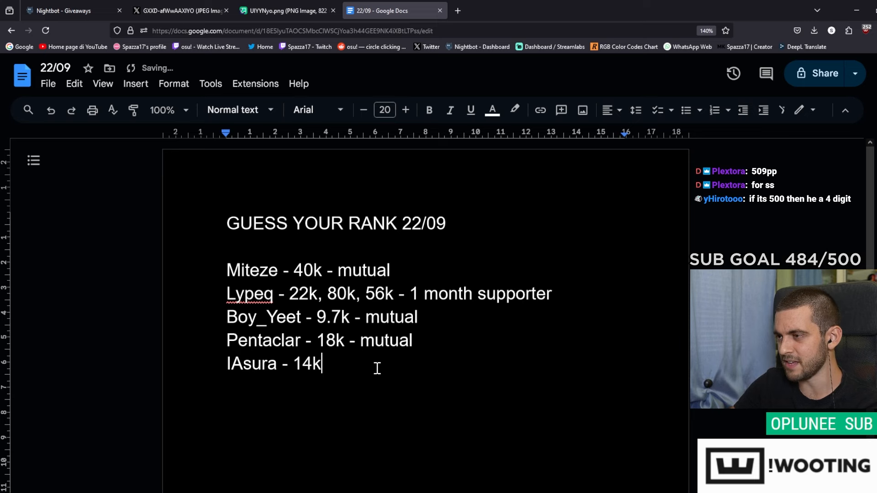
{"action": "left_click", "coordinate": [500, 10]}
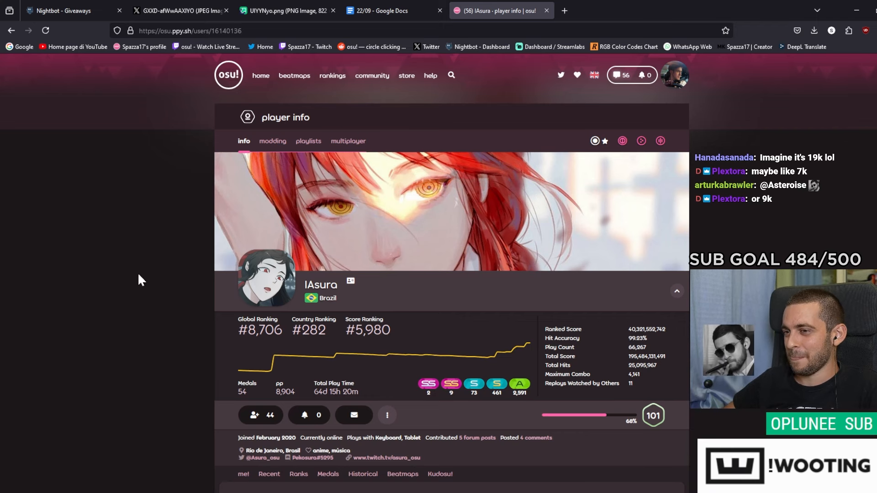
{"action": "scroll", "scroll_direction": "down", "scroll_amount": 3}
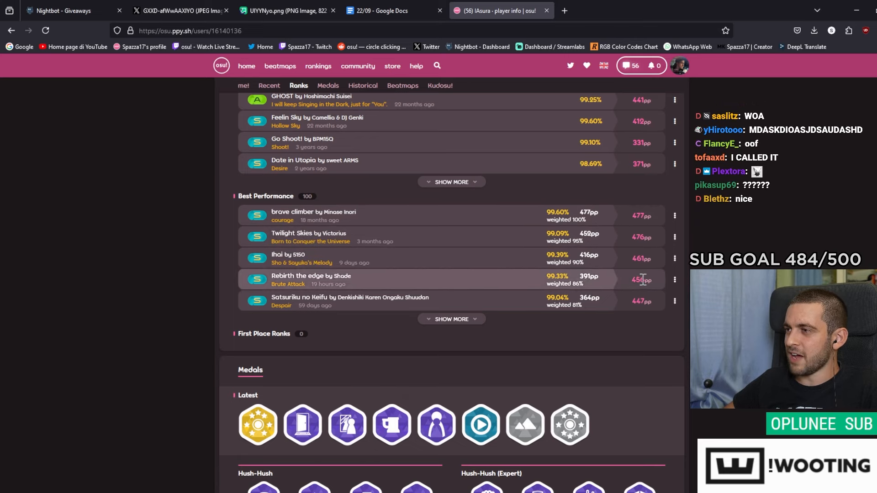
{"action": "mouse_move", "coordinate": [469, 318]}
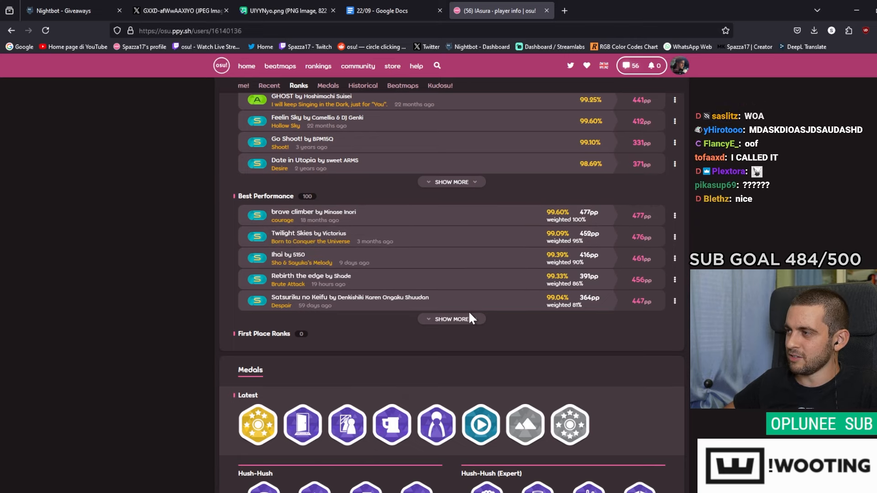
{"action": "left_click", "coordinate": [451, 319]}
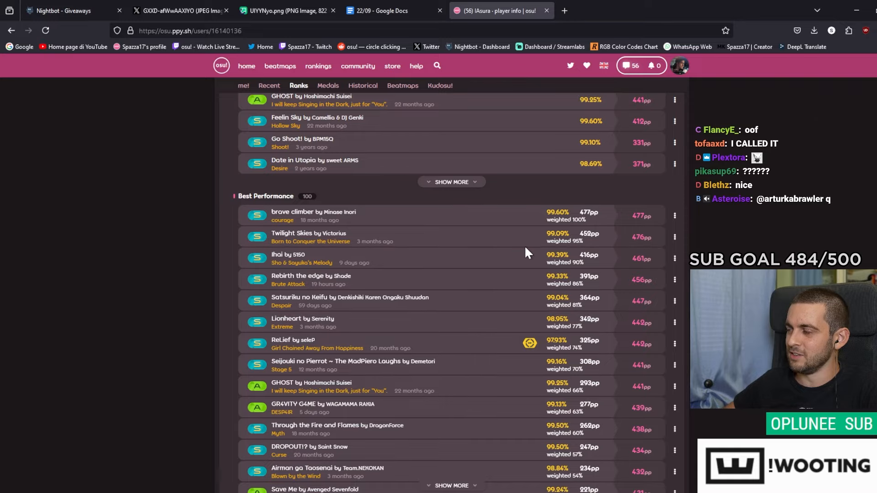
{"action": "scroll", "scroll_direction": "down", "scroll_amount": 3}
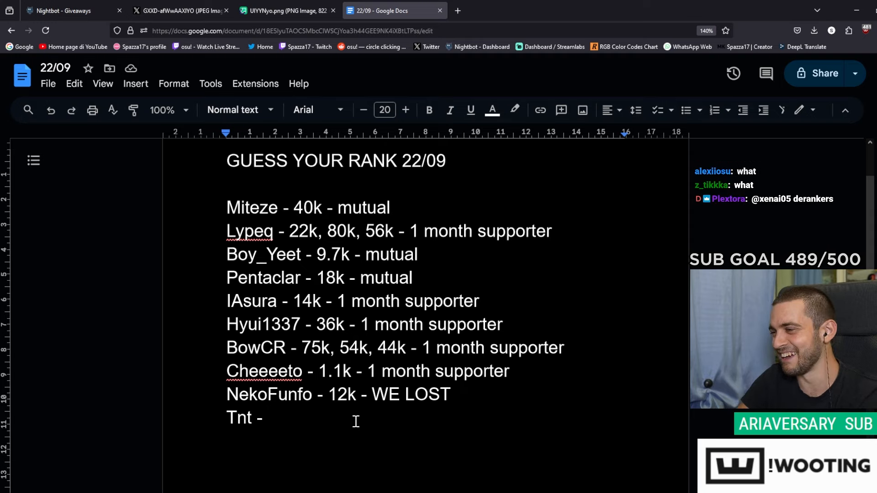
- Enter '20k' on Tnt's line and switch to TNT's osu! profile
{"action": "type", "text": "20k"}
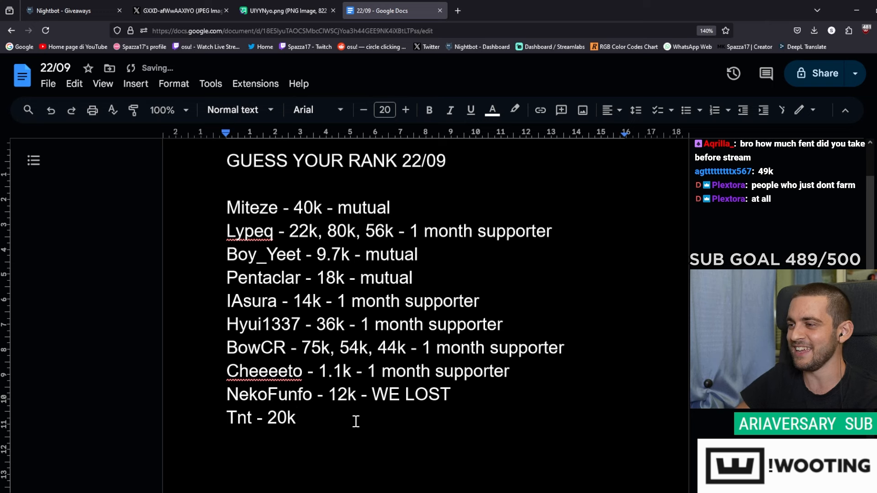
{"action": "left_click", "coordinate": [180, 10]}
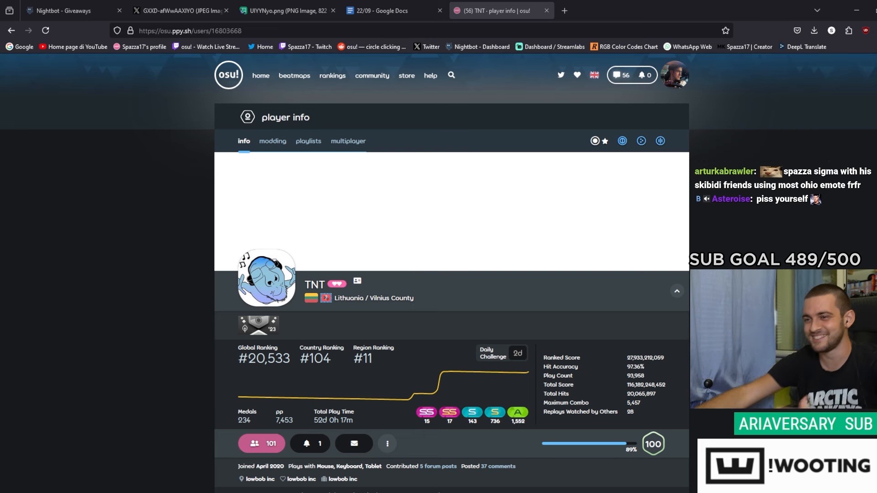
{"action": "mouse_move", "coordinate": [158, 287]}
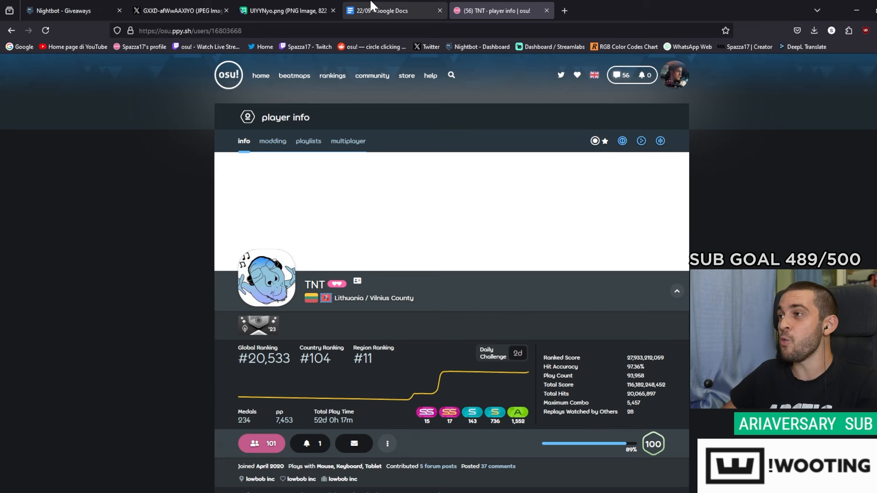
- Return to the document and record '- WE WIN' after Tnt's 20k guess
{"action": "left_click", "coordinate": [391, 10]}
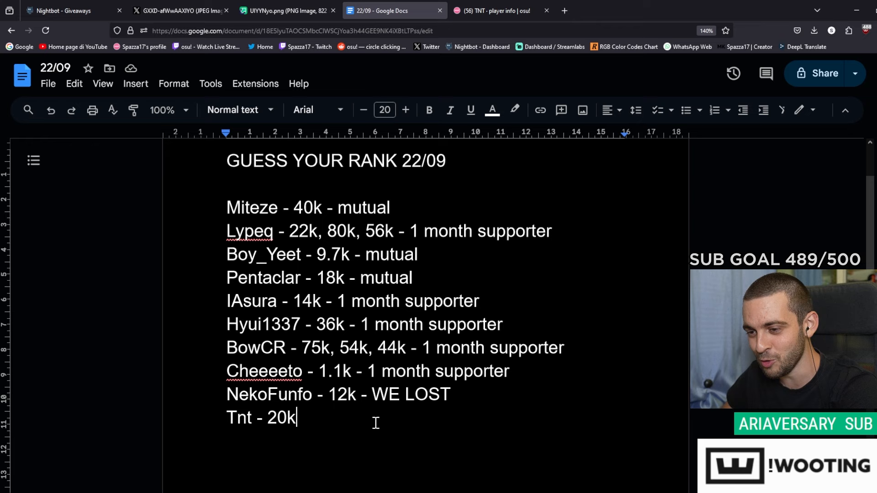
{"action": "type", "text": "- WE WIN"}
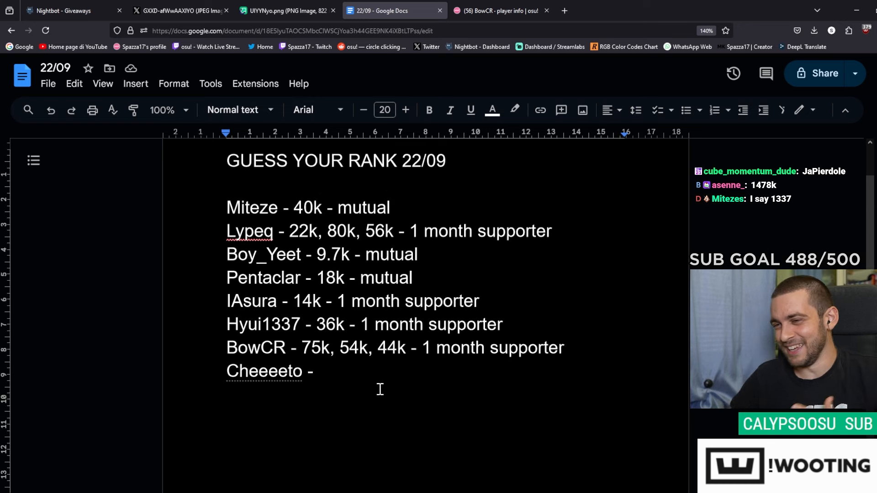
- Enter '1.1k' on Cheeeeto's line and switch to the osu! website tab
{"action": "left_click", "coordinate": [319, 371]}
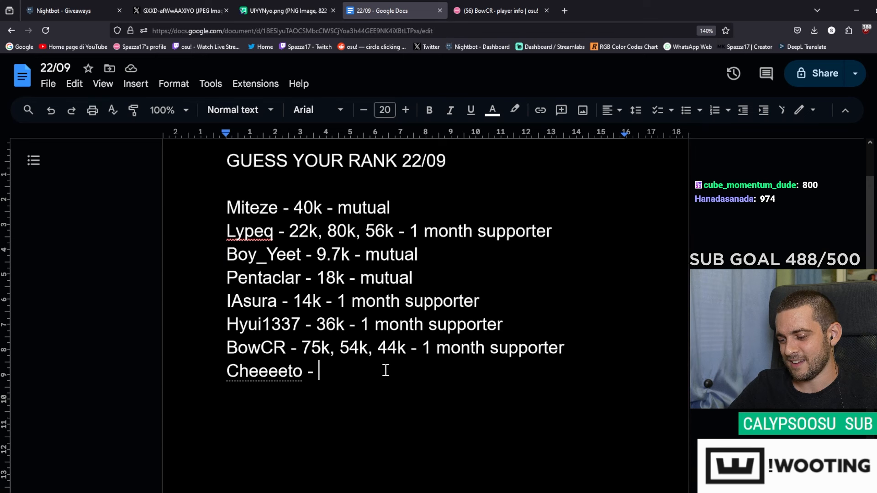
{"action": "type", "text": "1.1k"}
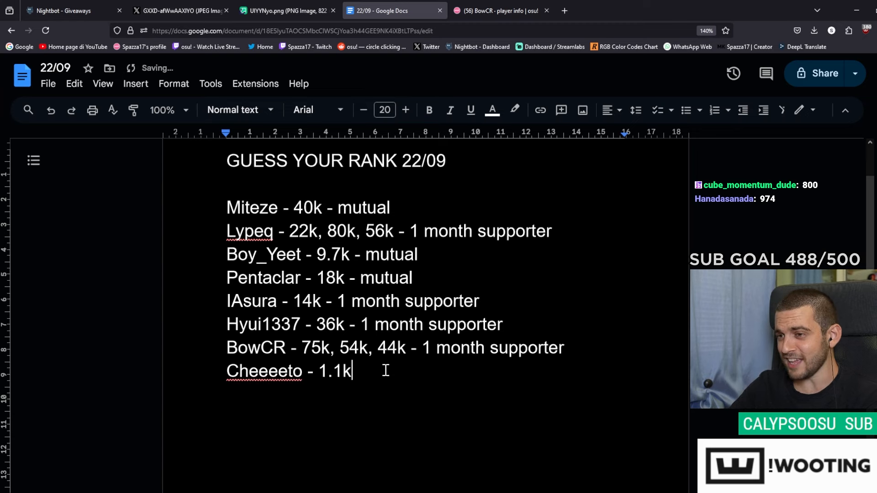
{"action": "left_click", "coordinate": [498, 11]}
{"action": "type", "text": "Cheeeeto"}
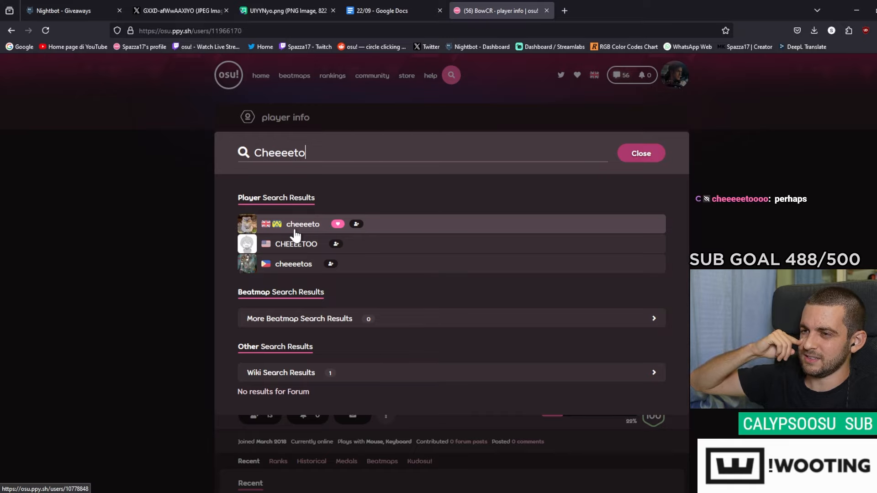
{"action": "left_click", "coordinate": [303, 224]}
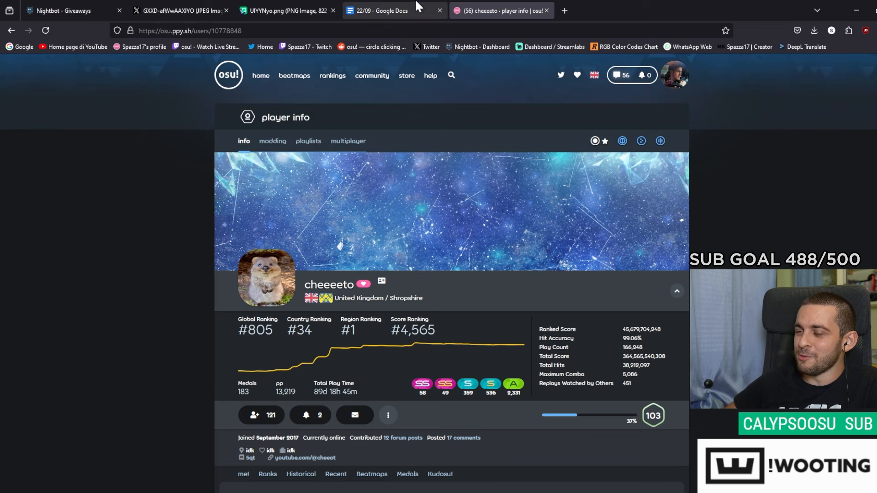
{"action": "left_click", "coordinate": [380, 10]}
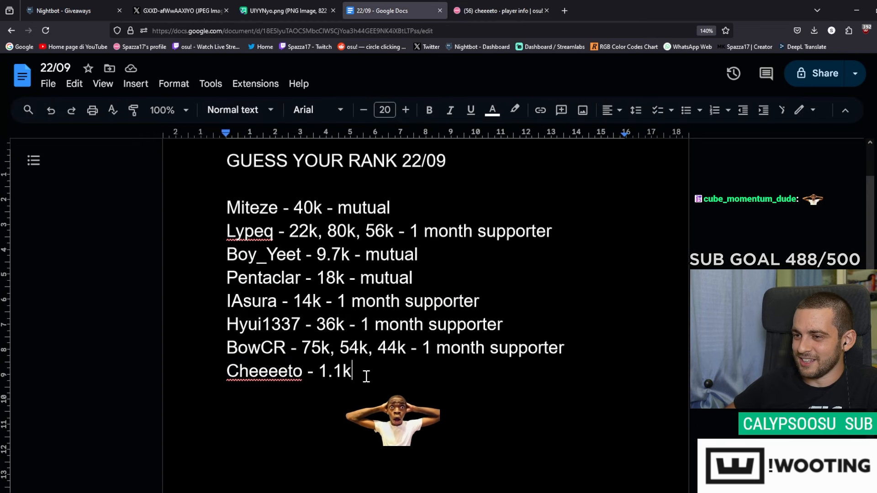
{"action": "left_click", "coordinate": [500, 10]}
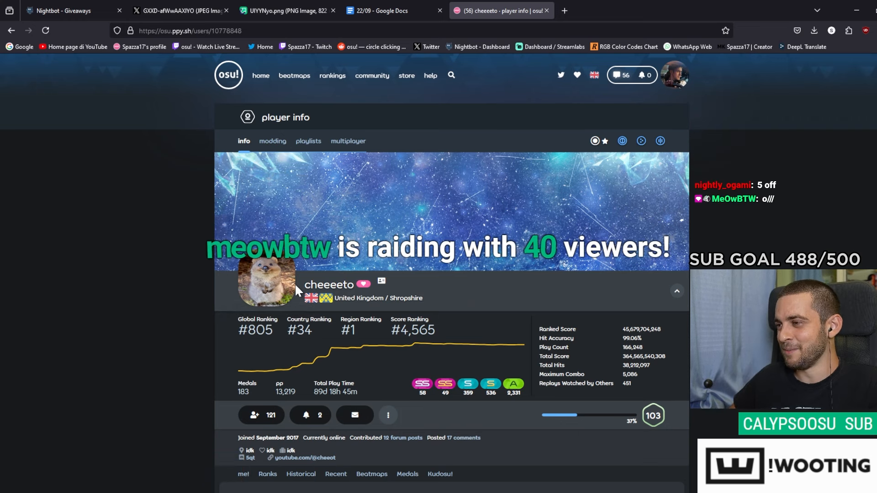
{"action": "left_click", "coordinate": [266, 281]}
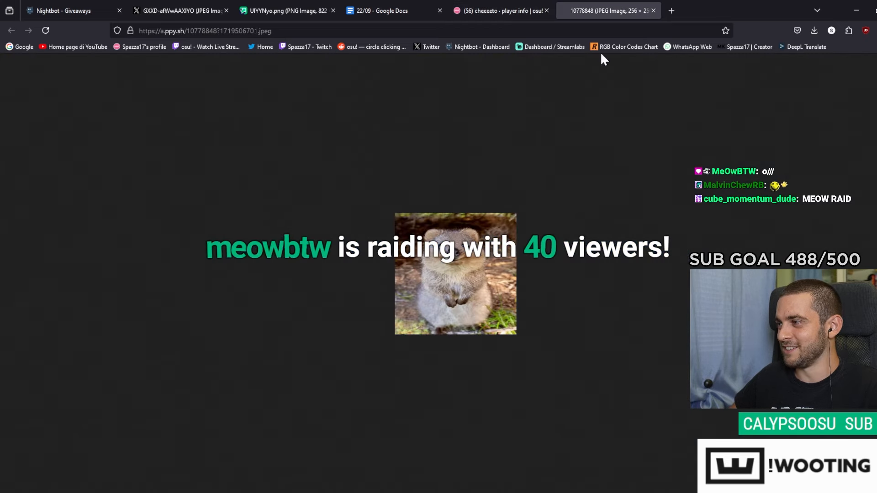
{"action": "left_click", "coordinate": [455, 273]}
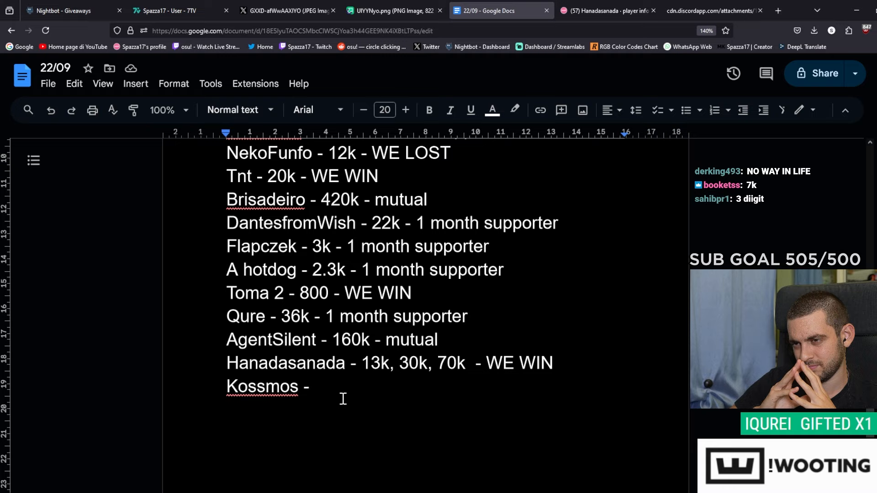
- Record '930' as the guessed rank after 'Kossmos -'
{"action": "type", "text": "930"}
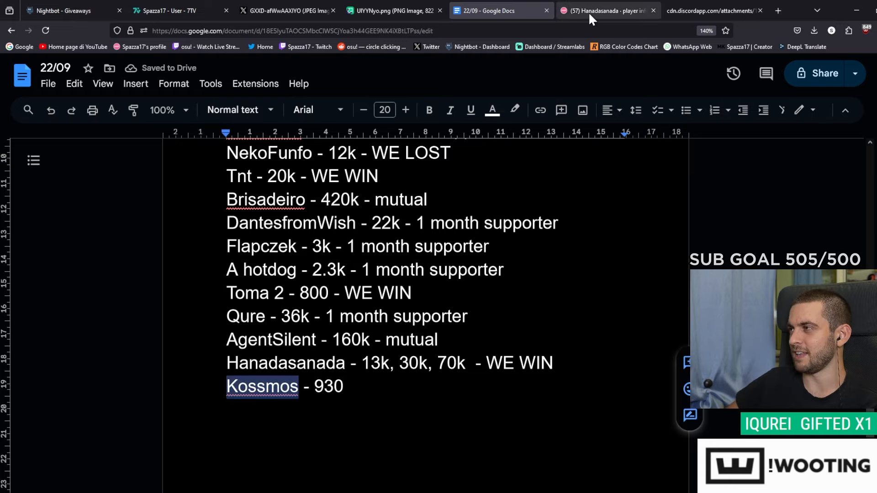
{"action": "left_click", "coordinate": [606, 10]}
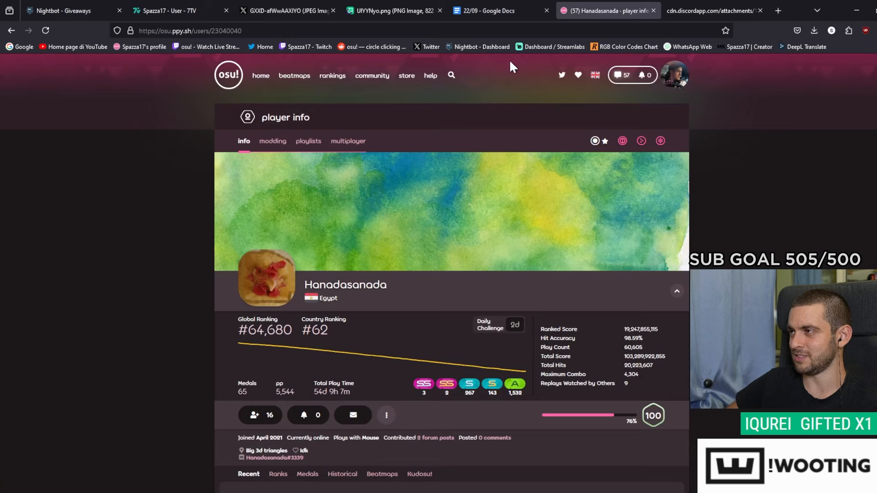
{"action": "mouse_move", "coordinate": [503, 105]}
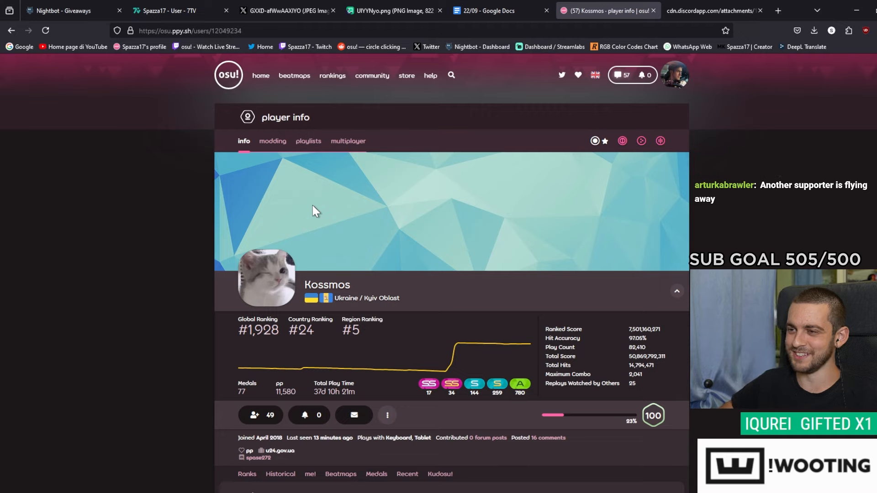
{"action": "mouse_move", "coordinate": [492, 229]}
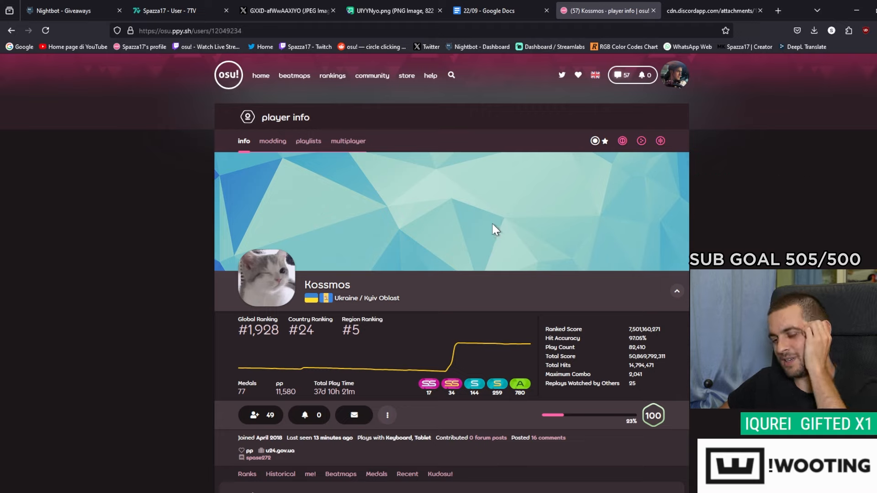
{"action": "mouse_move", "coordinate": [482, 222]}
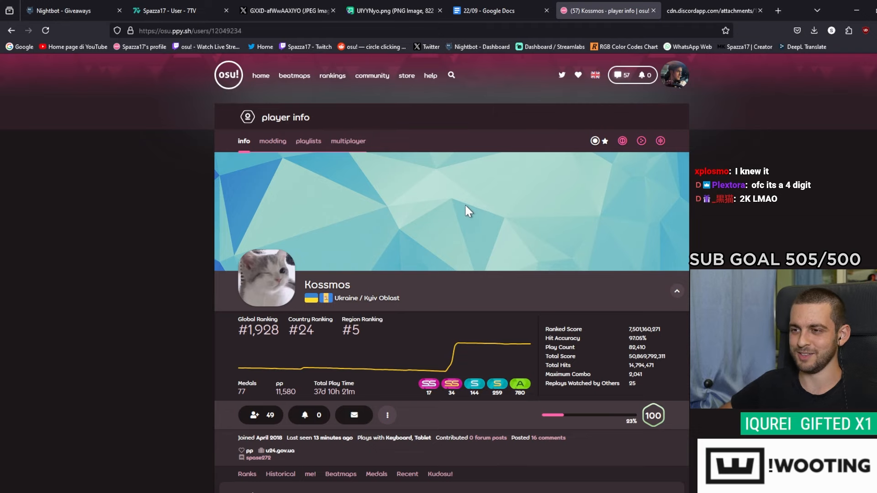
{"action": "mouse_move", "coordinate": [235, 231]}
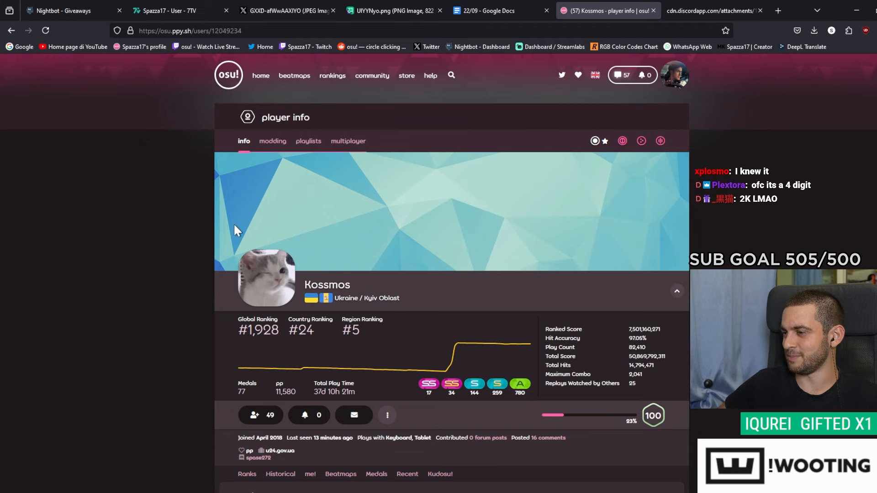
{"action": "scroll", "scroll_direction": "down", "scroll_amount": 3}
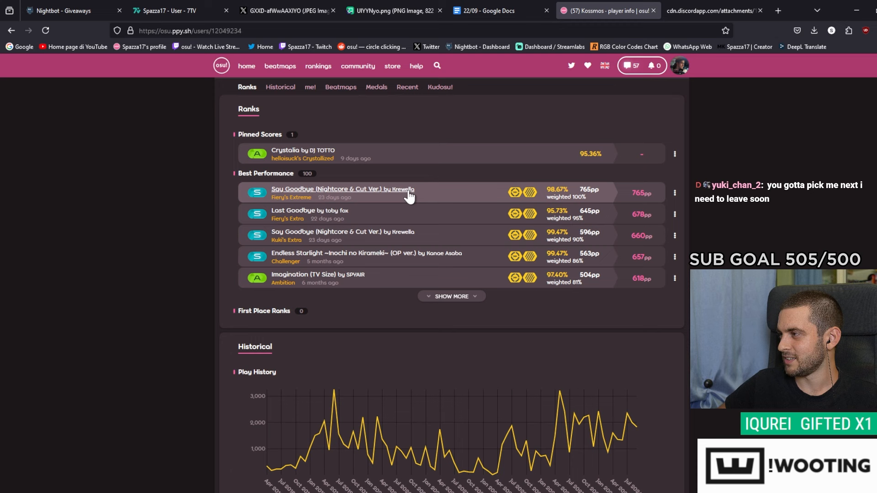
{"action": "left_click", "coordinate": [450, 296]}
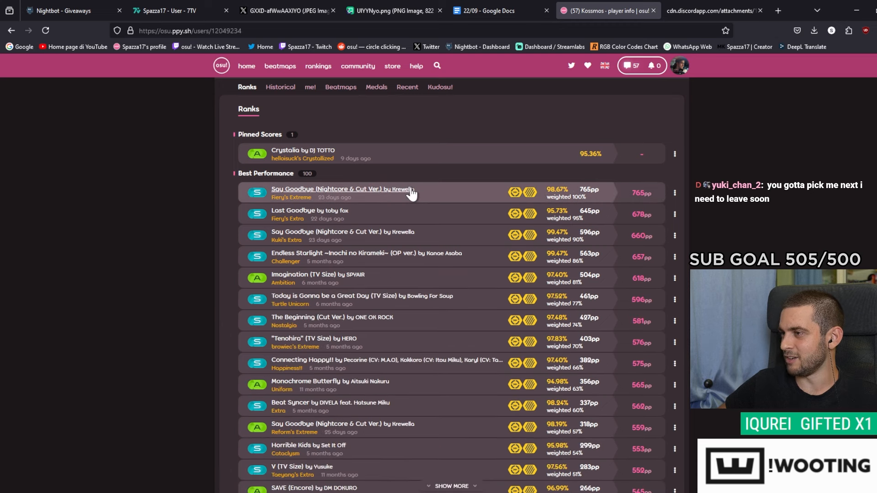
{"action": "mouse_move", "coordinate": [414, 253]}
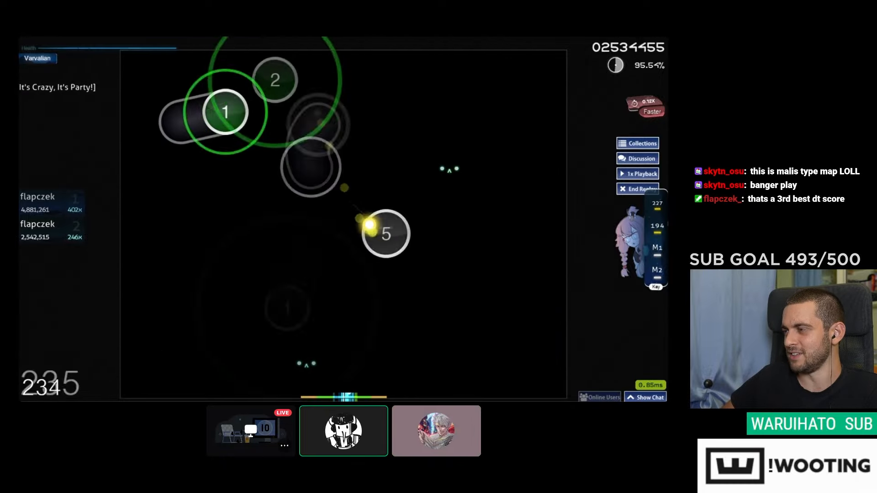
- Start flapczek's replay from the leaderboard in the osu! client
{"action": "left_click", "coordinate": [435, 430]}
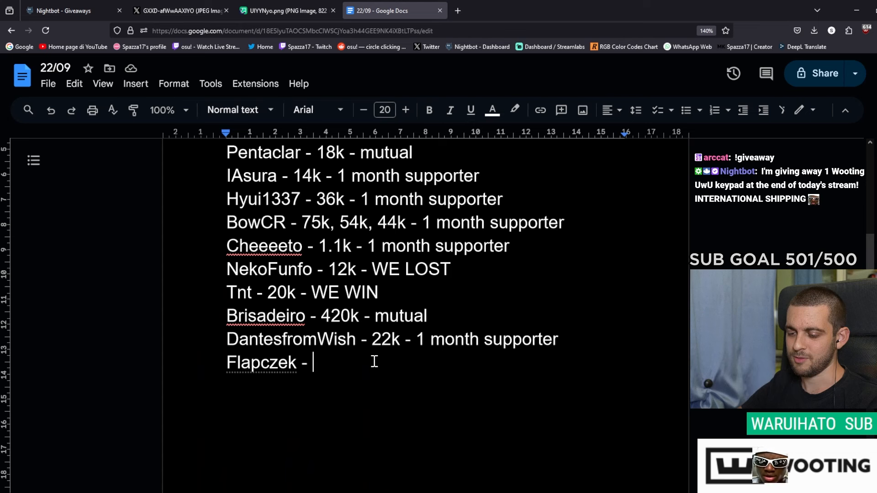
- Record '3k' as the guessed rank after 'Flapczek -'
{"action": "type", "text": "3k"}
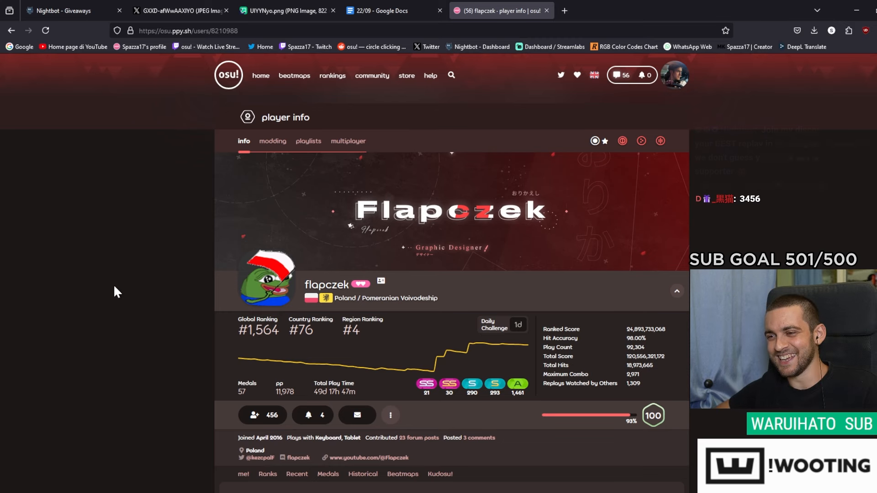
- Return to the rank list after reading flapczek's global rank #1,564
{"action": "left_click", "coordinate": [395, 10]}
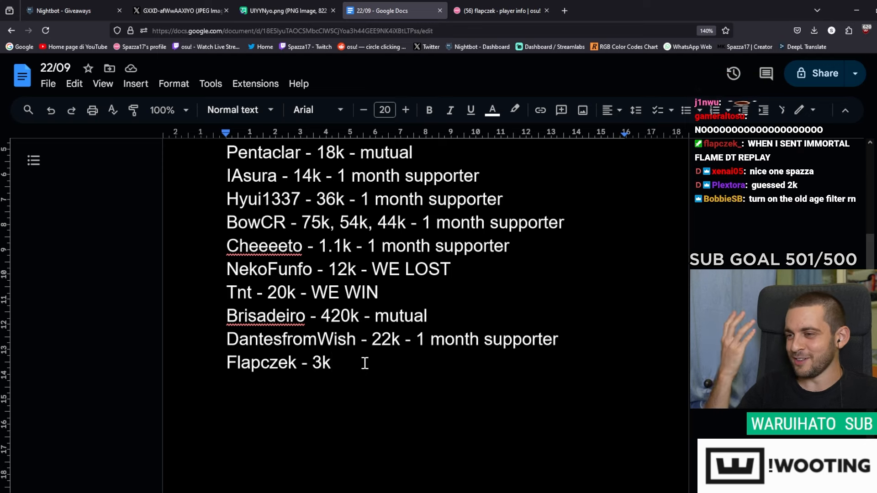
- Append '- 1 month supporter' to Flapczek's line and start a new line
{"action": "type", "text": "- 1 month supporter"}
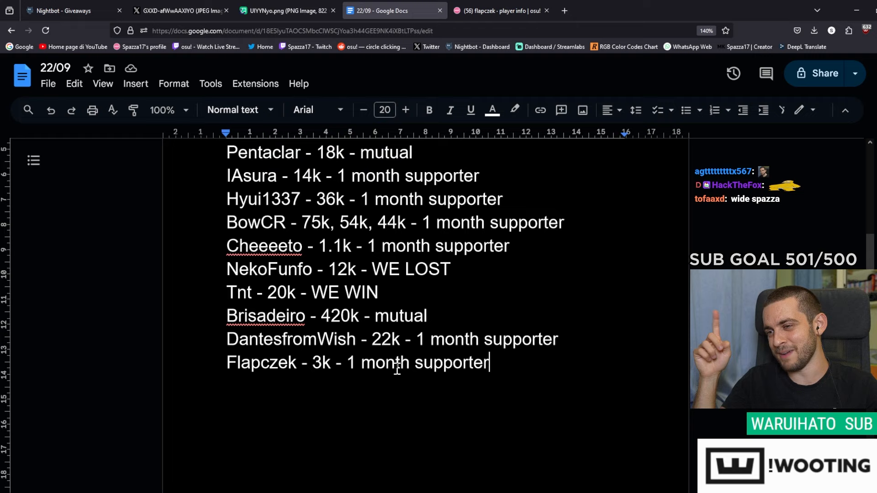
{"action": "key", "text": "Return"}
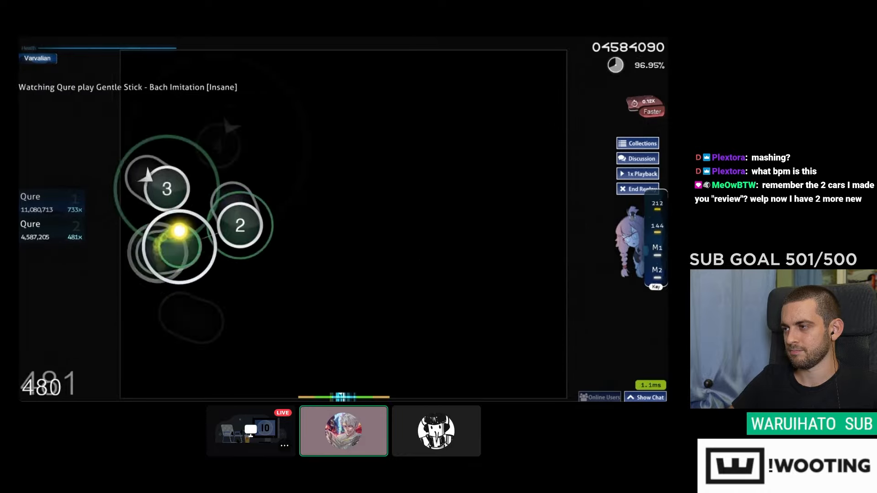
- Watch Qure's Gentle Stick replay, then switch to Qure's osu! profile tab
{"action": "left_click", "coordinate": [437, 430]}
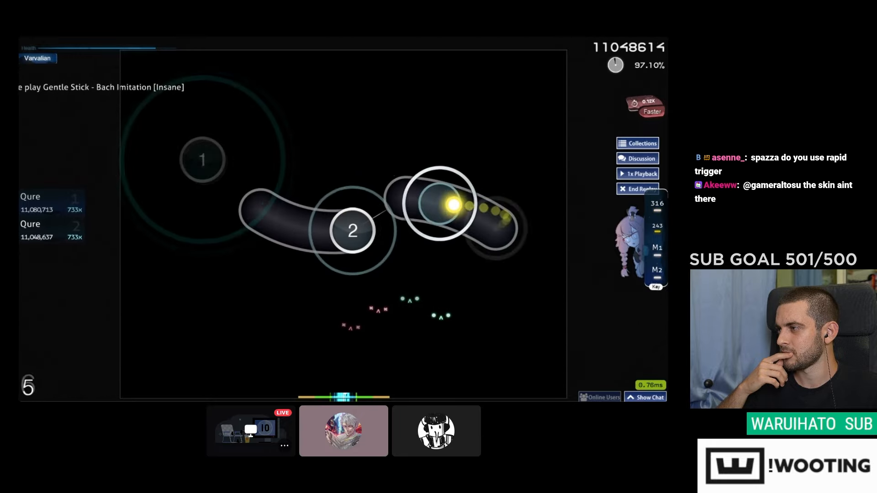
{"action": "left_click", "coordinate": [404, 10]}
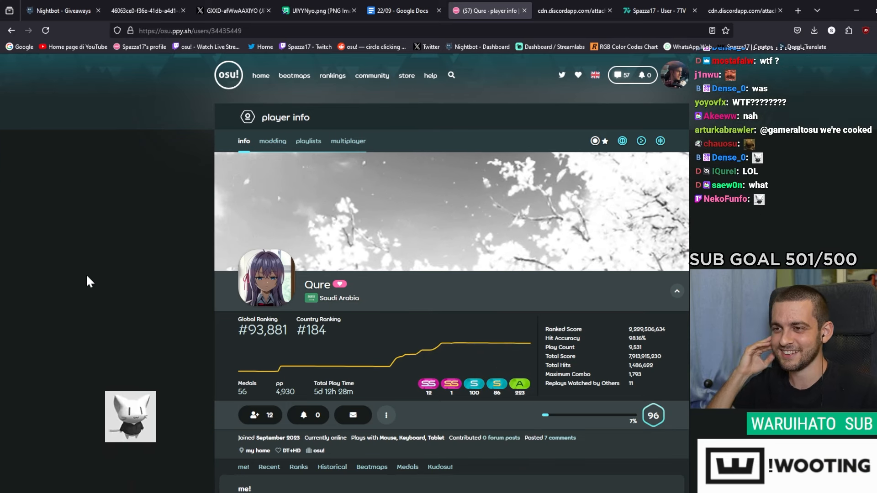
{"action": "scroll", "scroll_direction": "down", "scroll_amount": 3}
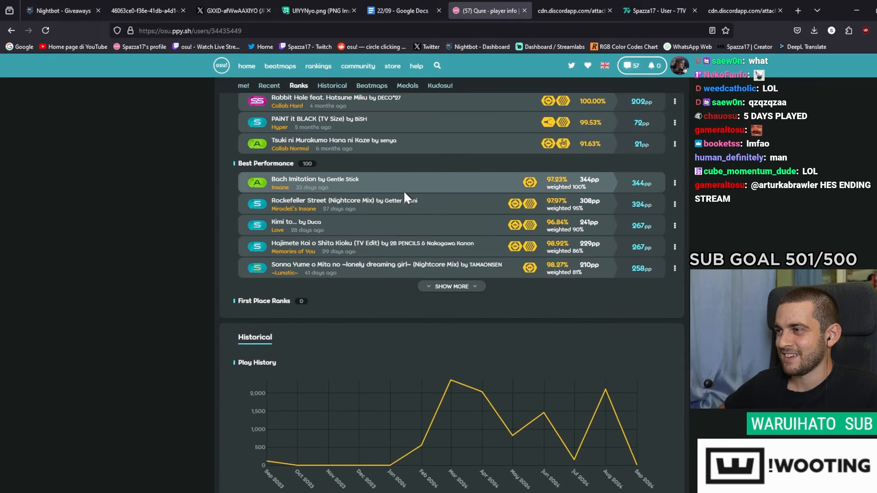
{"action": "scroll", "scroll_direction": "up", "scroll_amount": 3}
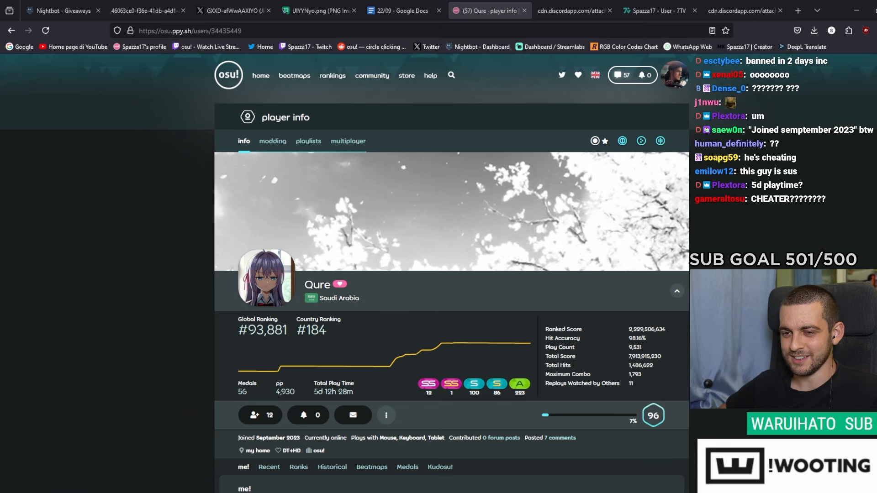
{"action": "scroll", "scroll_direction": "down", "scroll_amount": 3}
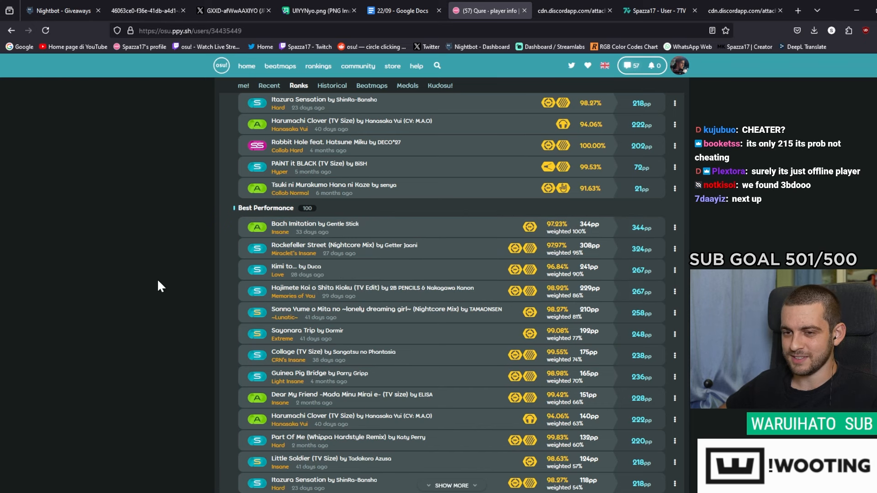
{"action": "left_click", "coordinate": [398, 10]}
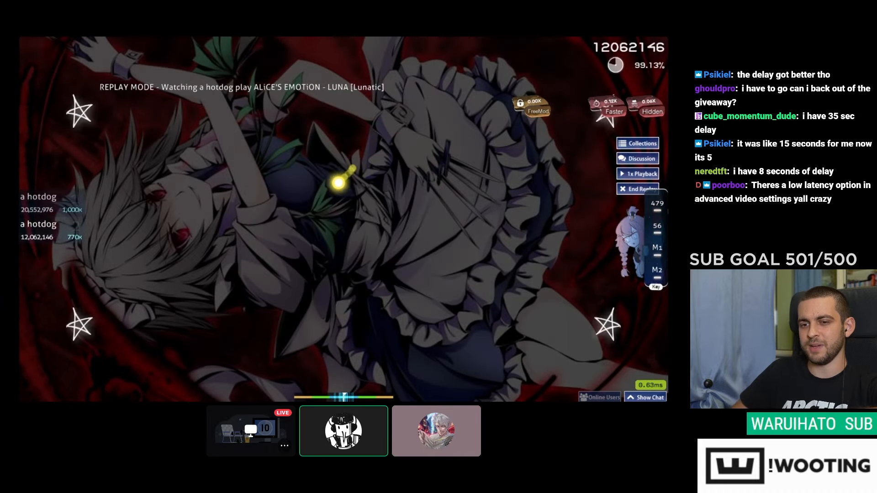
- After a hotdog's LUNA replay, check the rank list and search 'A hotdog' on the osu! site
{"action": "left_click", "coordinate": [436, 430]}
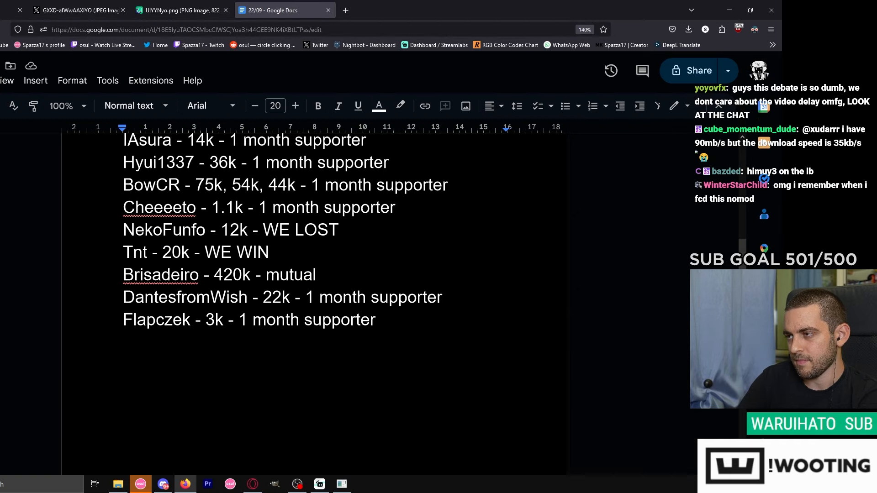
{"action": "left_click", "coordinate": [500, 10]}
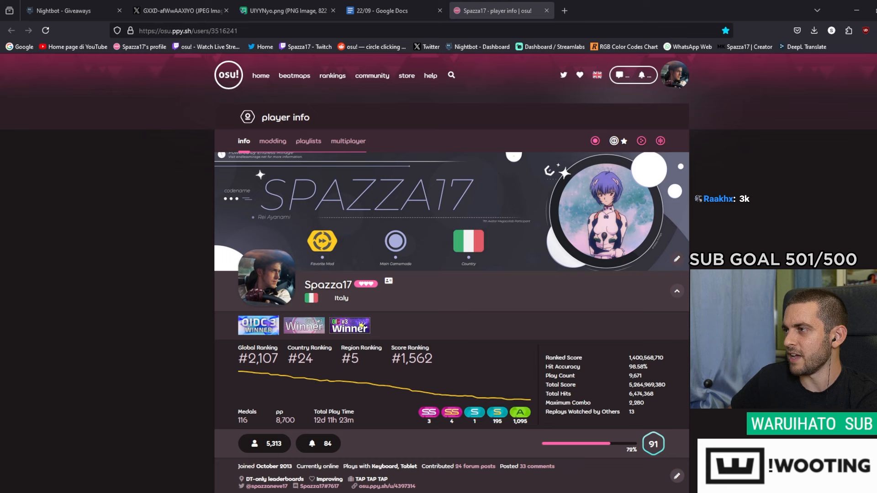
{"action": "left_click", "coordinate": [616, 75]}
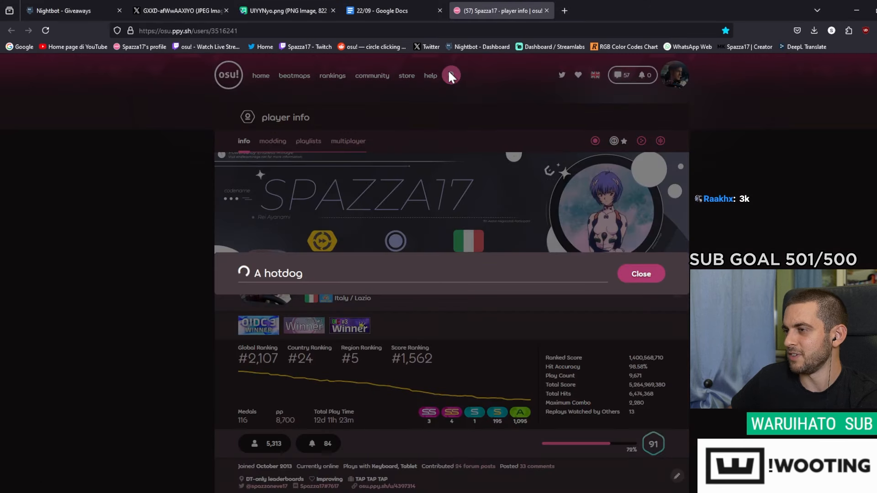